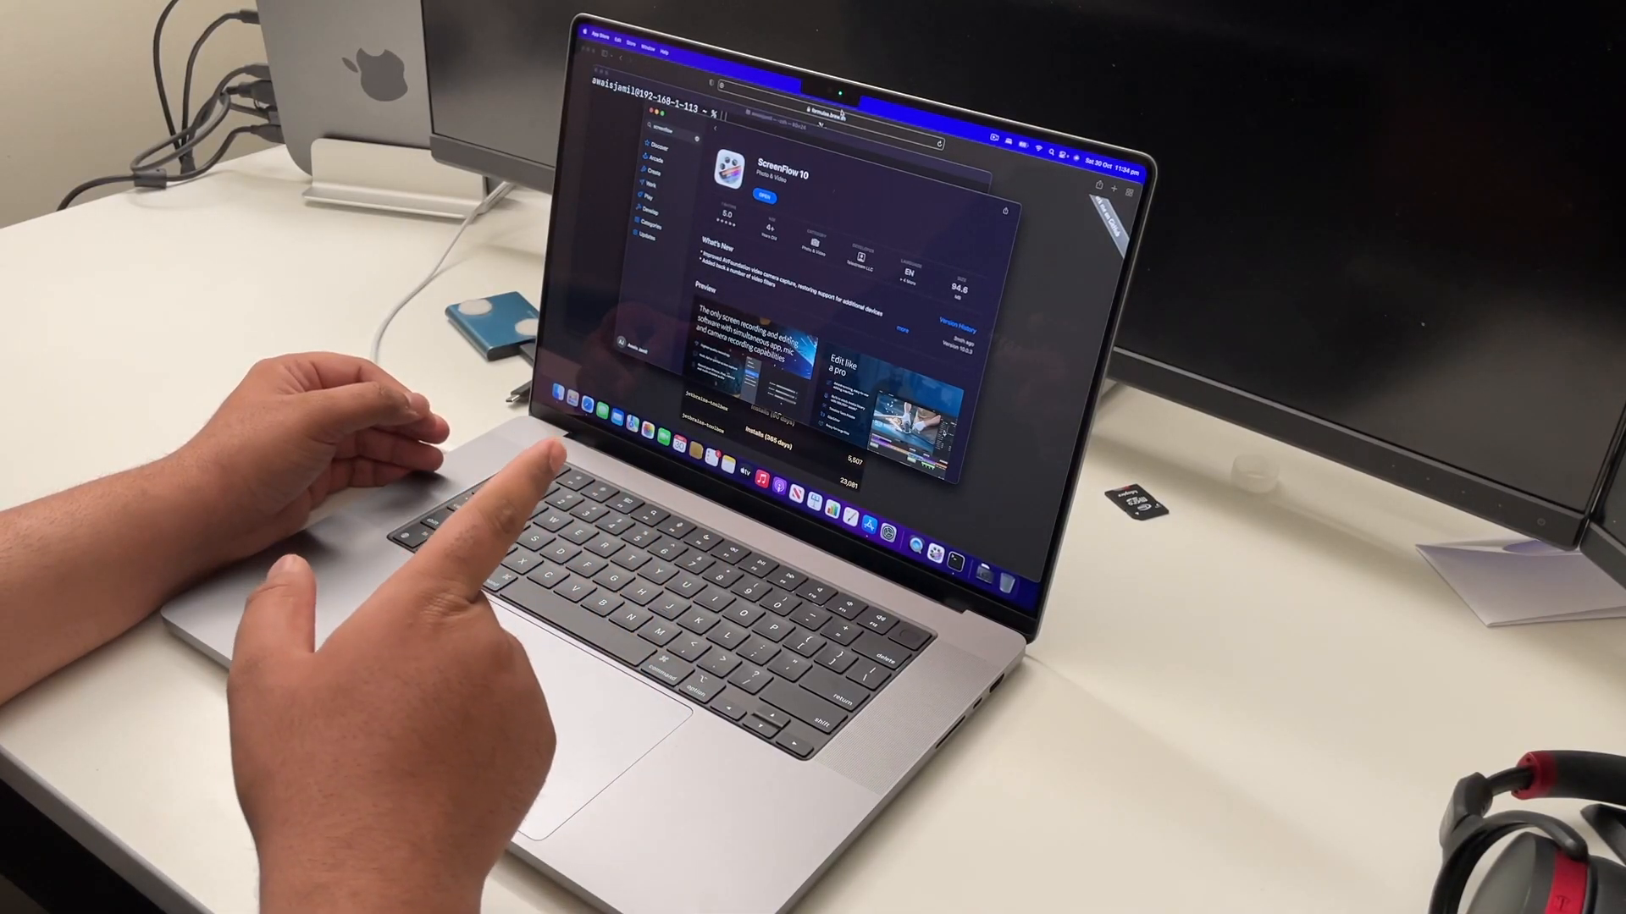
mouse_move(519, 705)
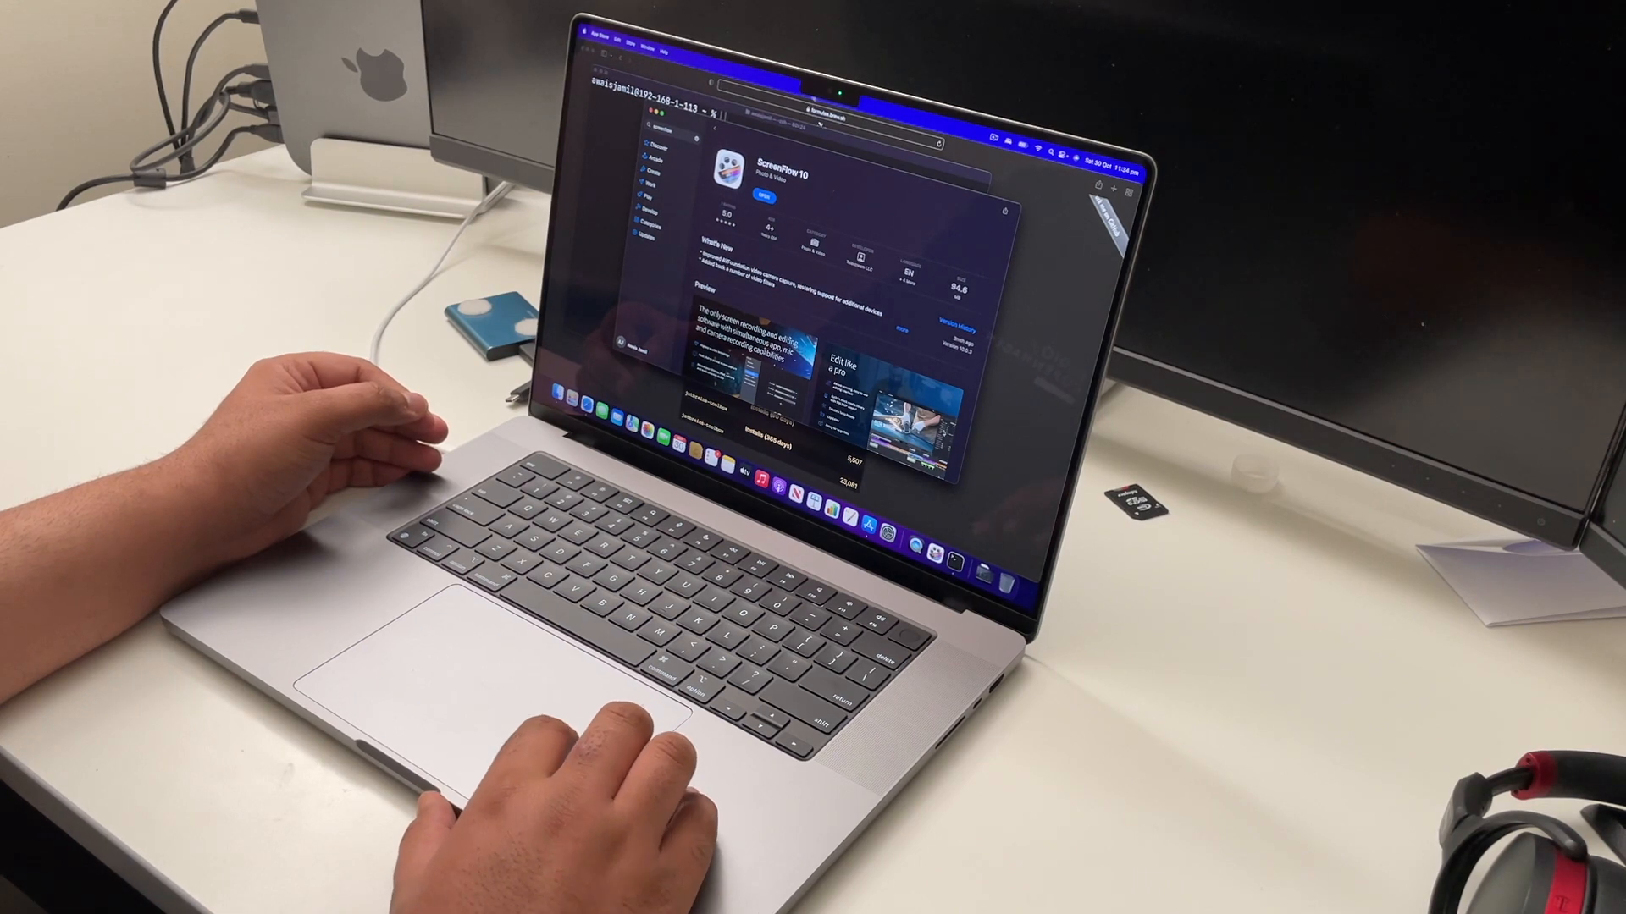